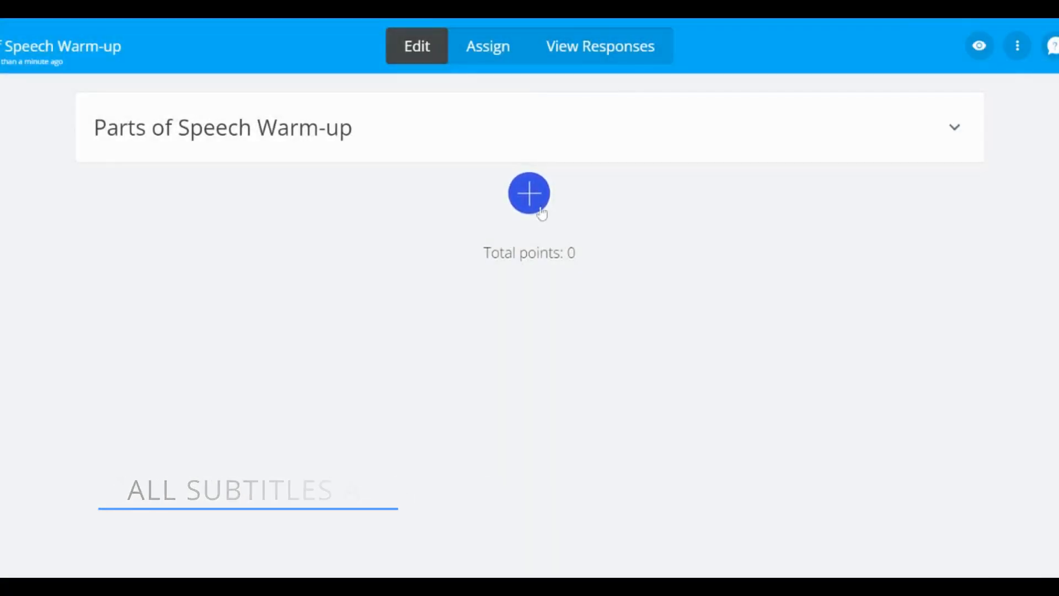
- Insert a blank 1-point Hot Text question into the Parts of Speech Warm-up
{"action": "left_click", "coordinate": [529, 192]}
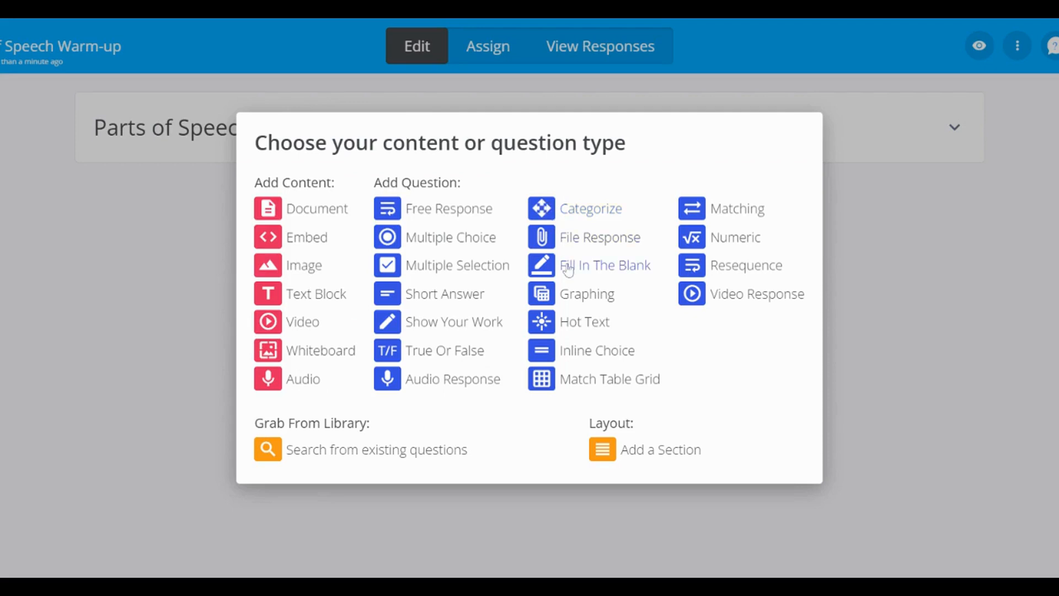
{"action": "mouse_move", "coordinate": [581, 327]}
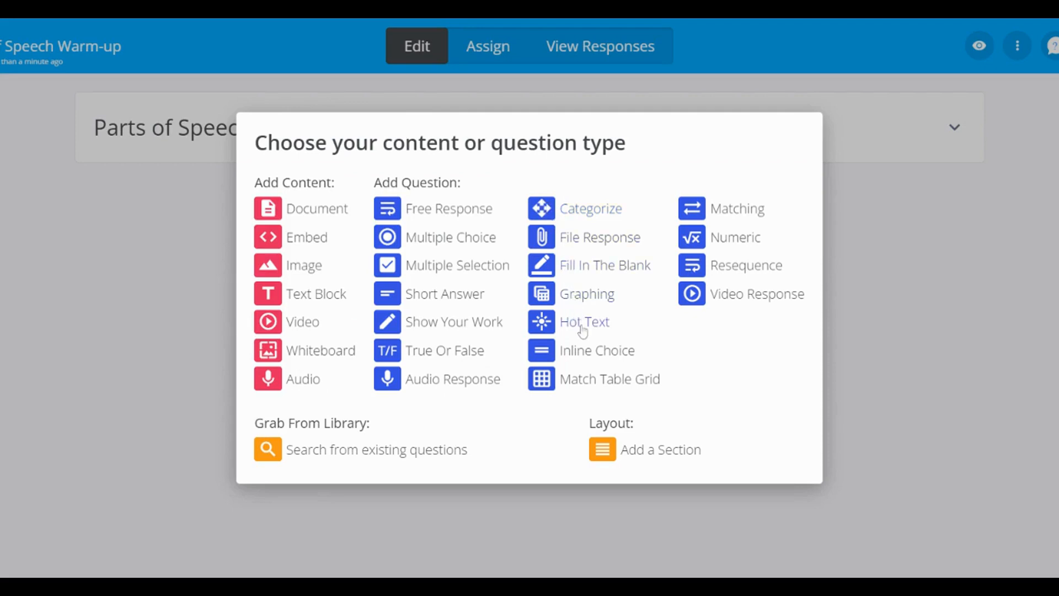
{"action": "left_click", "coordinate": [583, 321]}
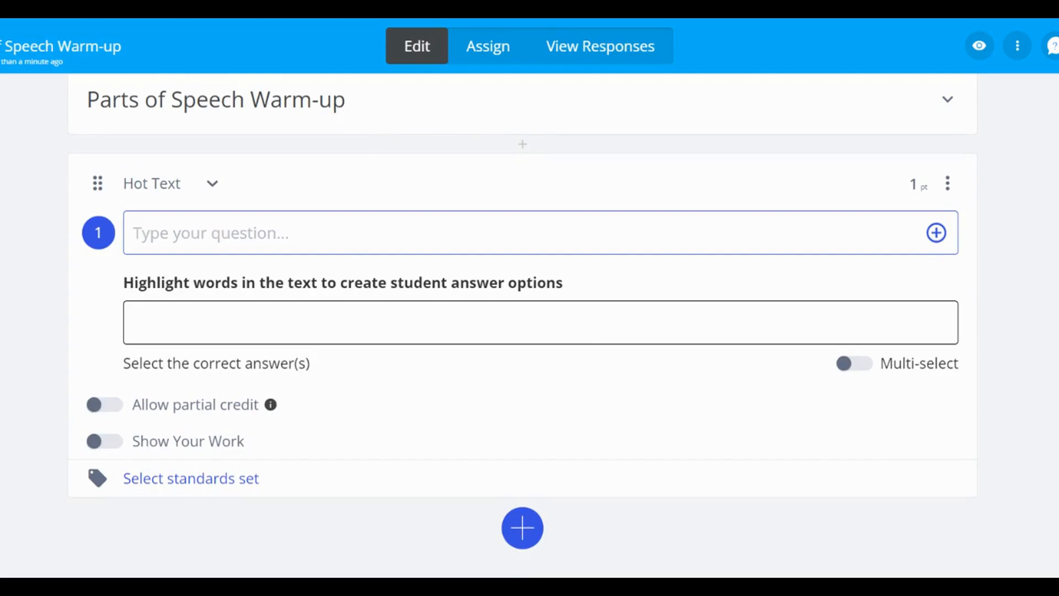
- Type the prompt "Select all verbs in the sentence below."
{"action": "type", "text": "Selec"}
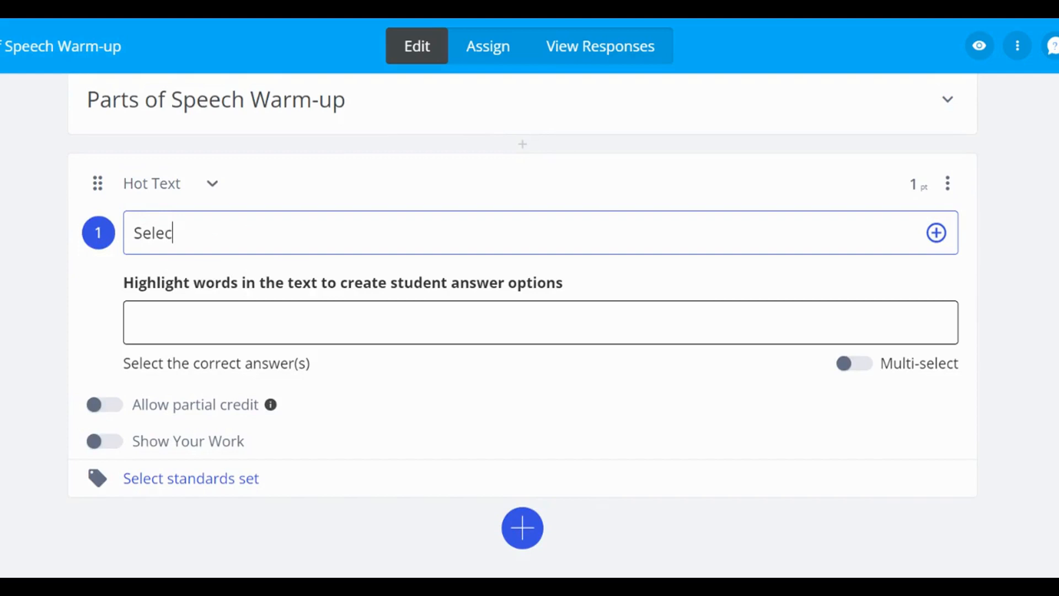
{"action": "type", "text": "t all verb"}
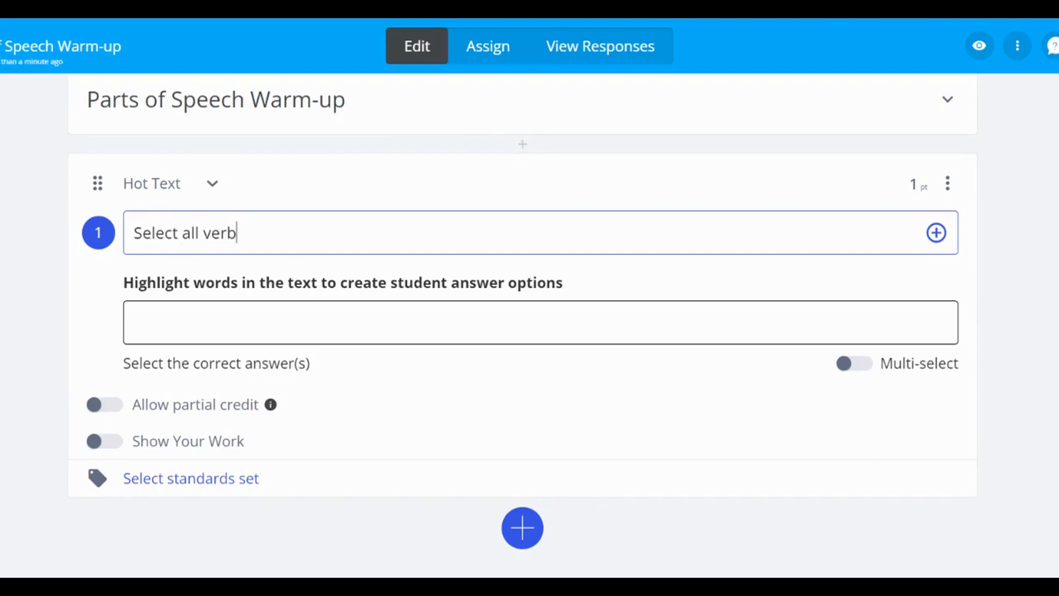
{"action": "type", "text": "s in the s"}
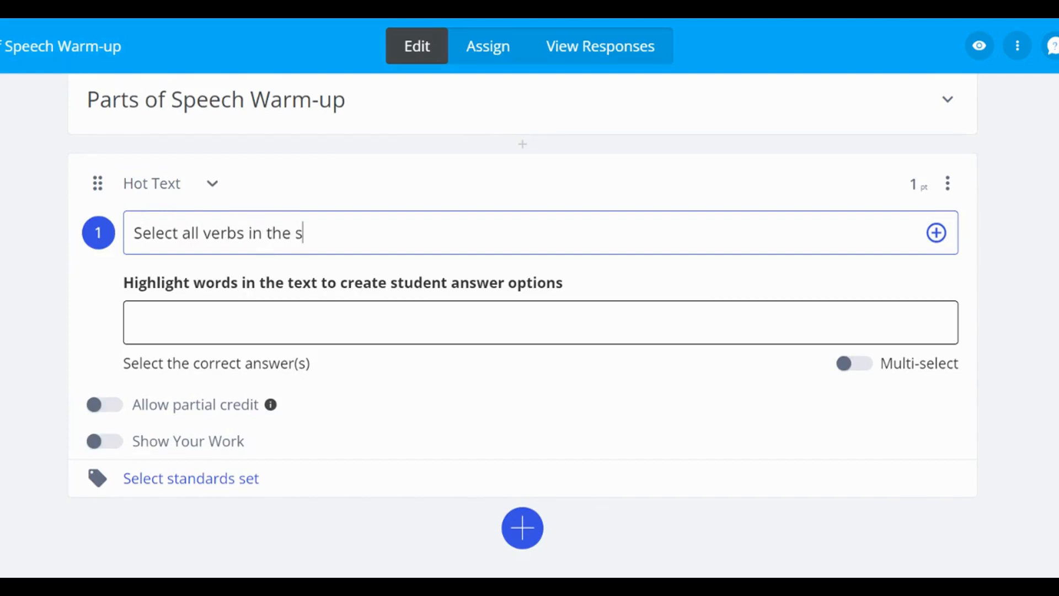
{"action": "type", "text": "entence"}
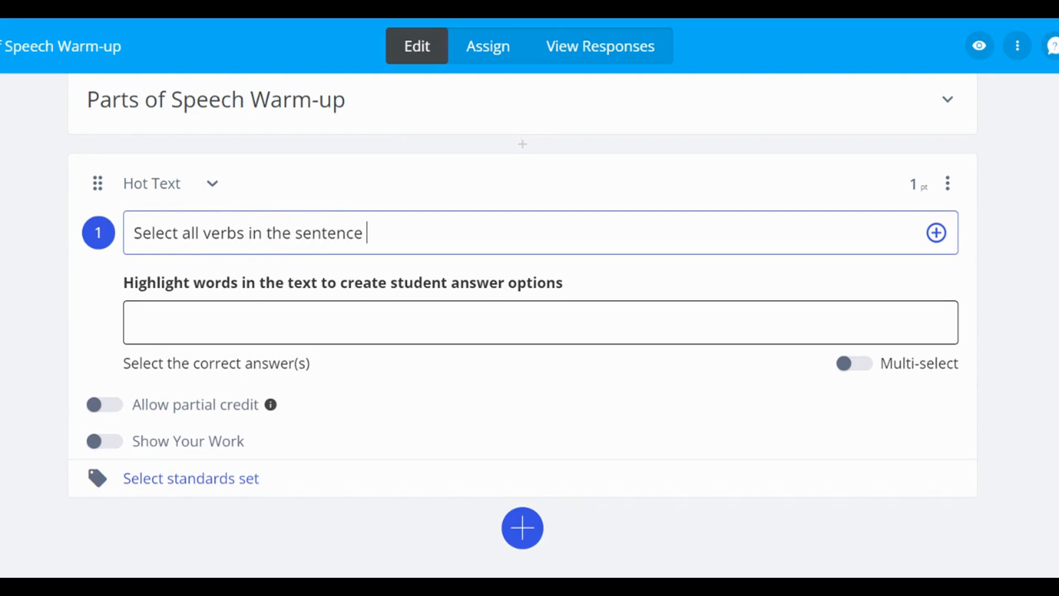
{"action": "type", "text": "below"}
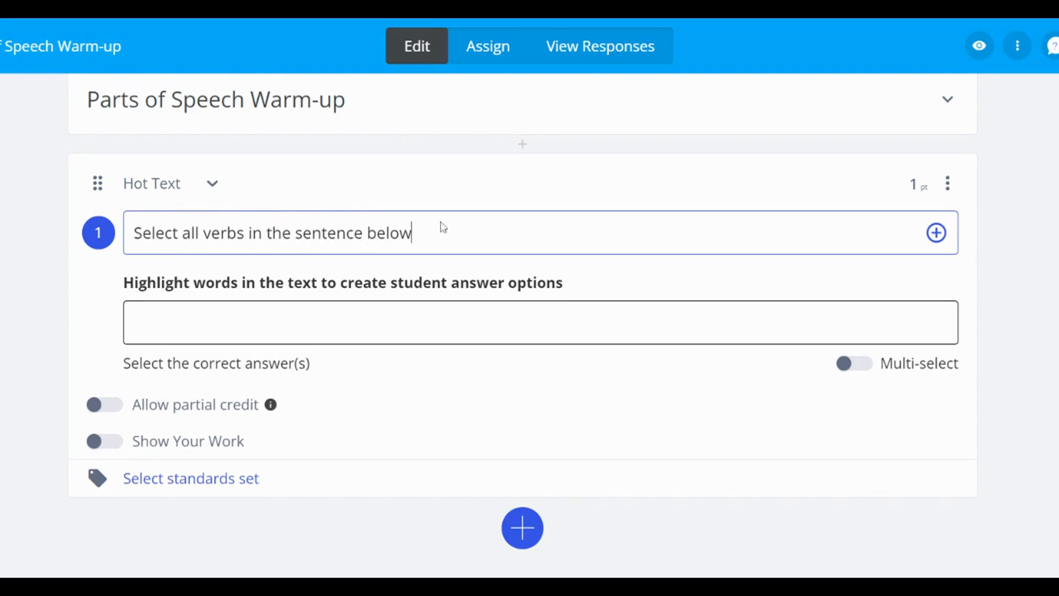
{"action": "type", "text": "."}
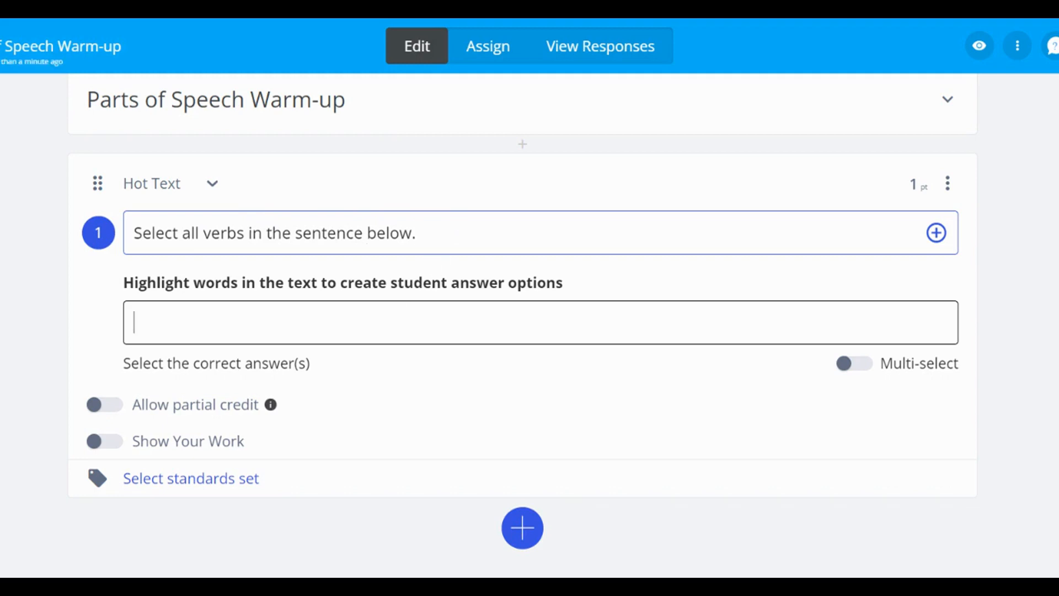
- Enter "Marcia ran to her friend's house and they played tennis." as the highlightable text
{"action": "type", "text": "Marc"}
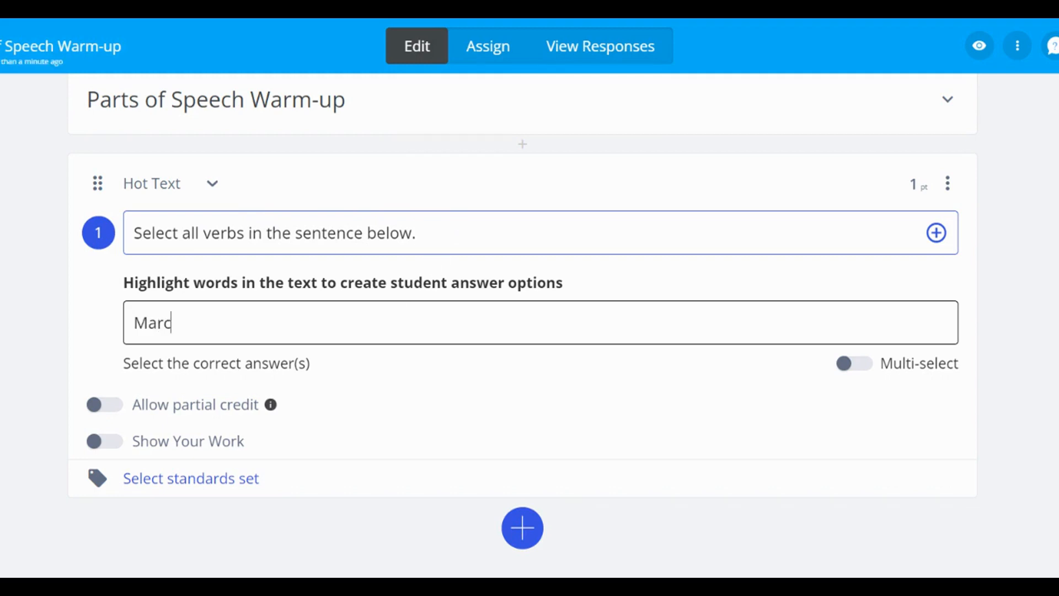
{"action": "type", "text": "ia ran to her"}
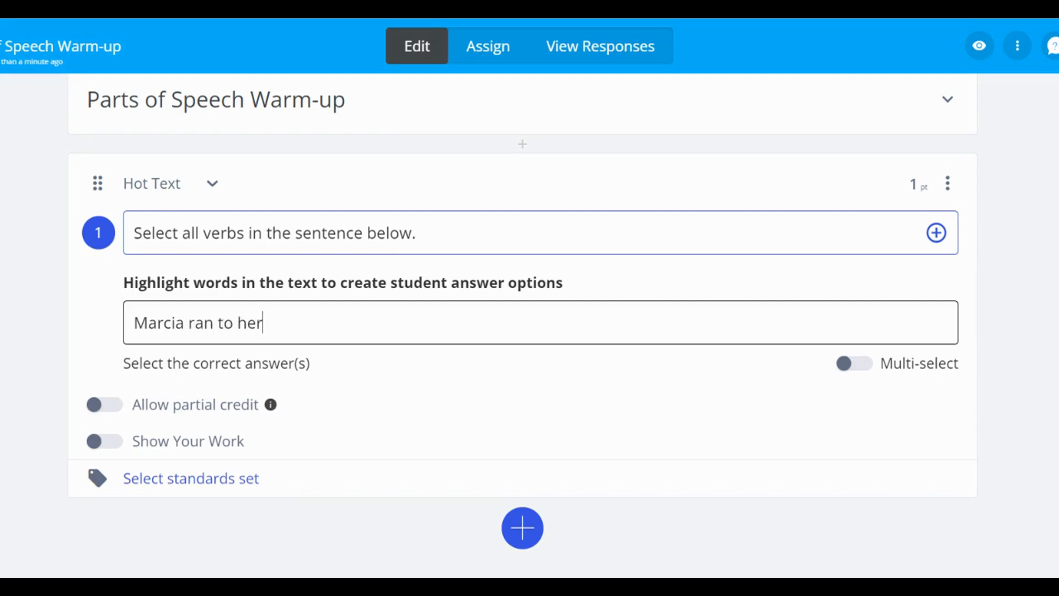
{"action": "type", "text": "friend"}
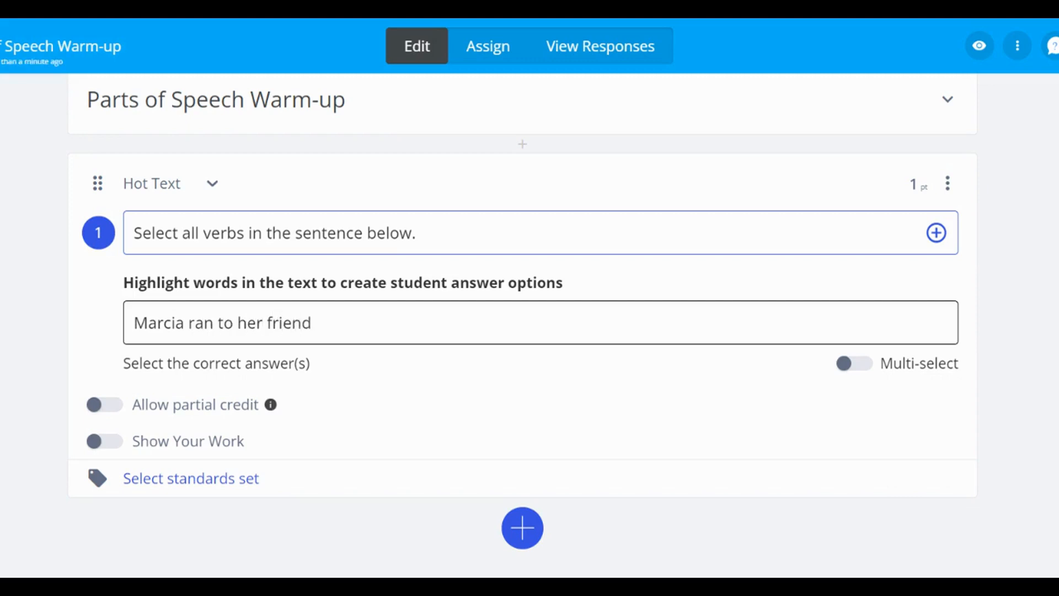
{"action": "type", "text": "'s house and"}
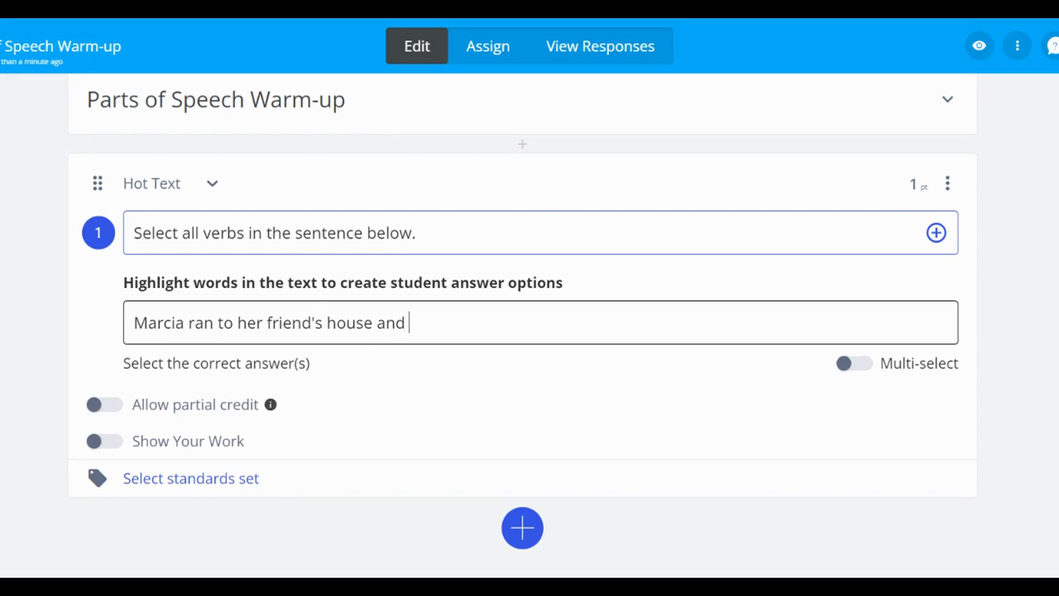
{"action": "type", "text": "they"}
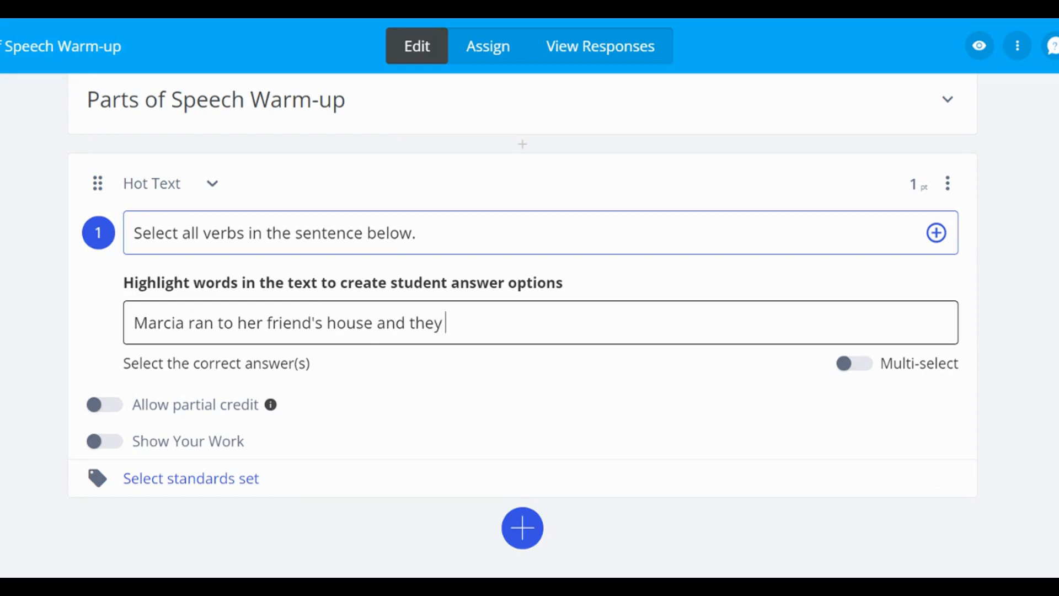
{"action": "type", "text": "played tenn"}
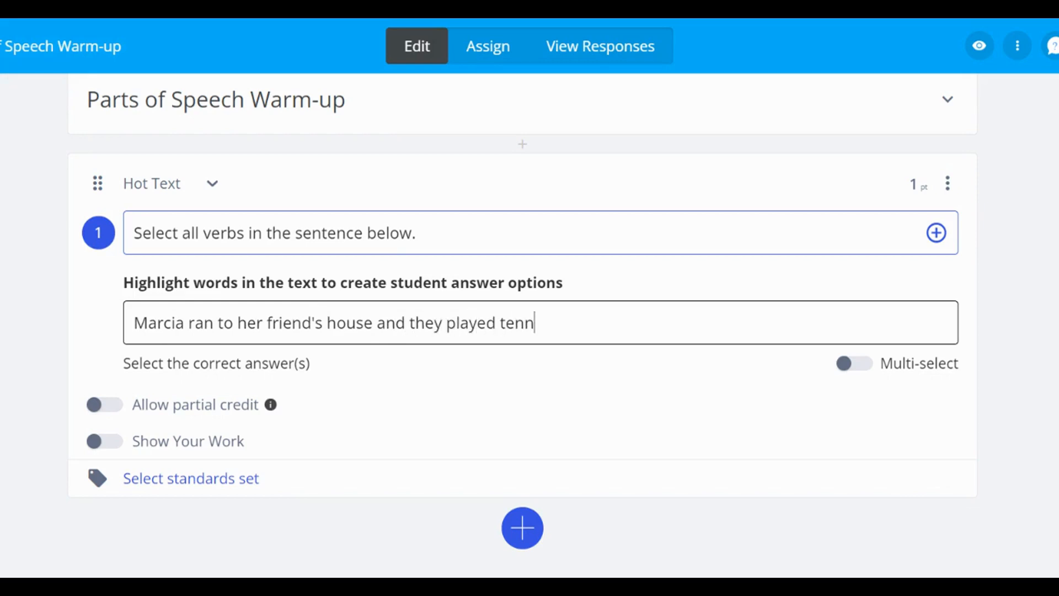
{"action": "type", "text": "is."}
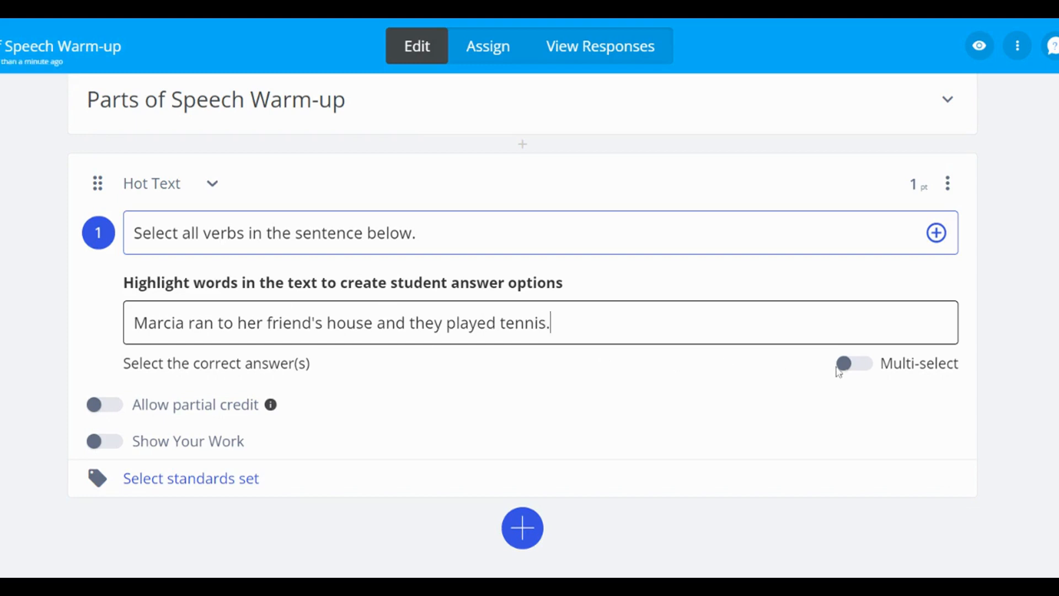
- Turn on Multi-select and highlight words in the sentence as answer options
{"action": "left_click", "coordinate": [854, 363]}
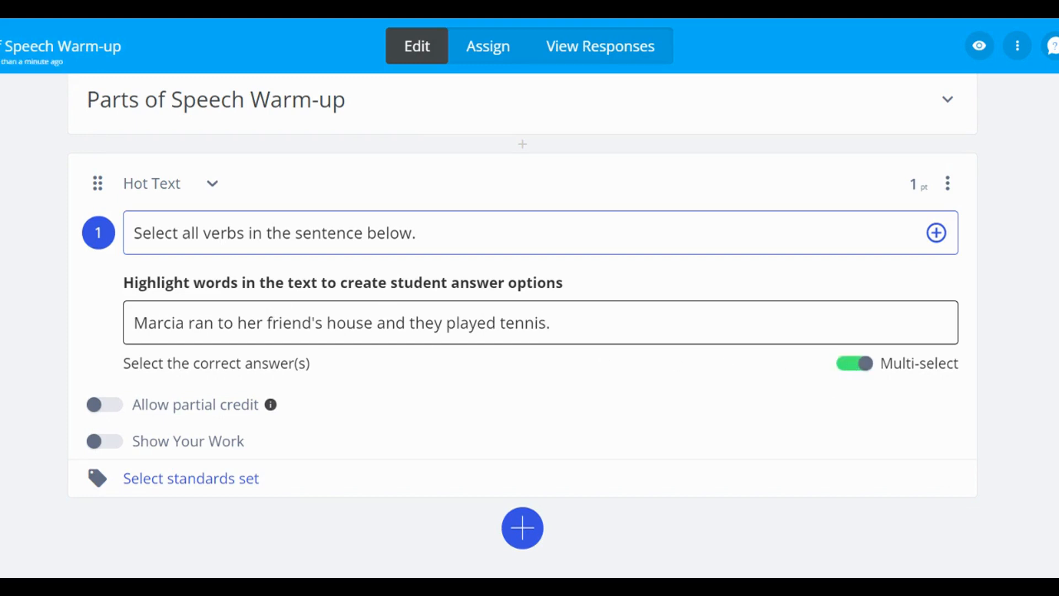
{"action": "double_click", "coordinate": [163, 323]}
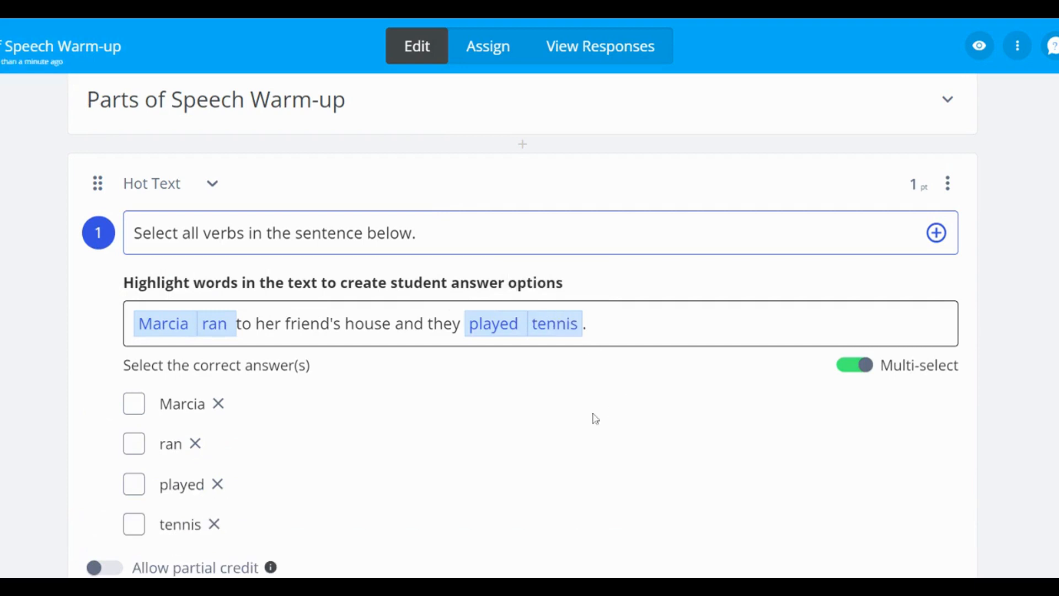
- Tick ran as a correct answer and switch on partial credit
{"action": "scroll", "scroll_direction": "down", "scroll_amount": 3}
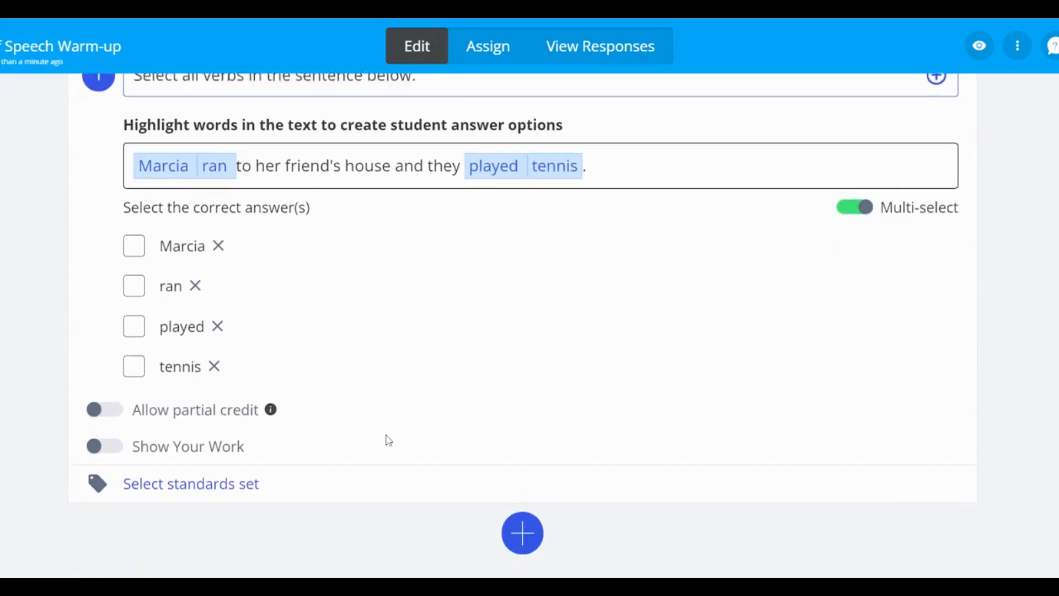
{"action": "scroll", "scroll_direction": "up", "scroll_amount": 3}
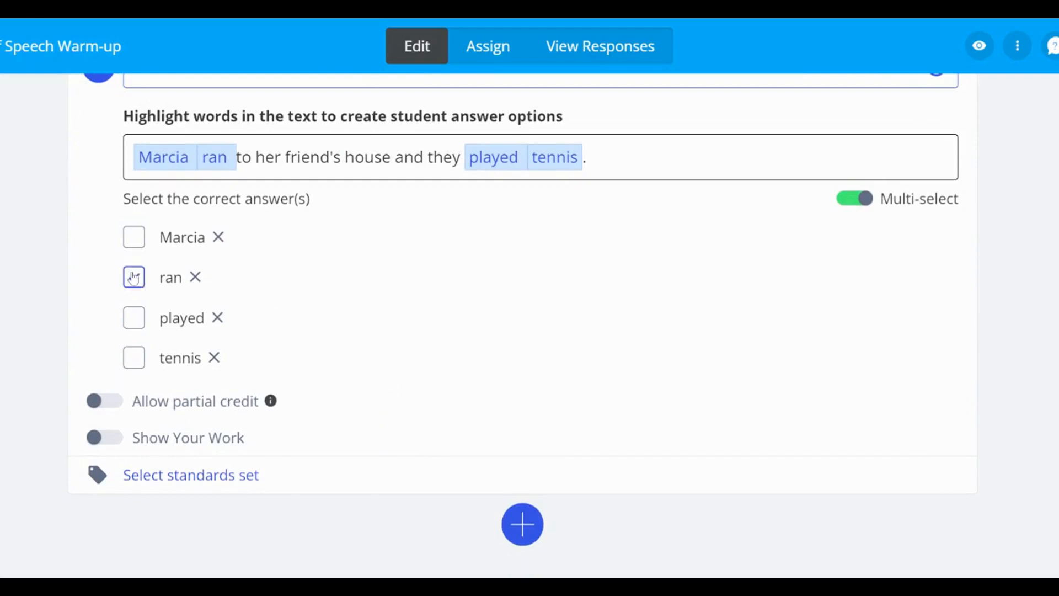
{"action": "left_click", "coordinate": [133, 317]}
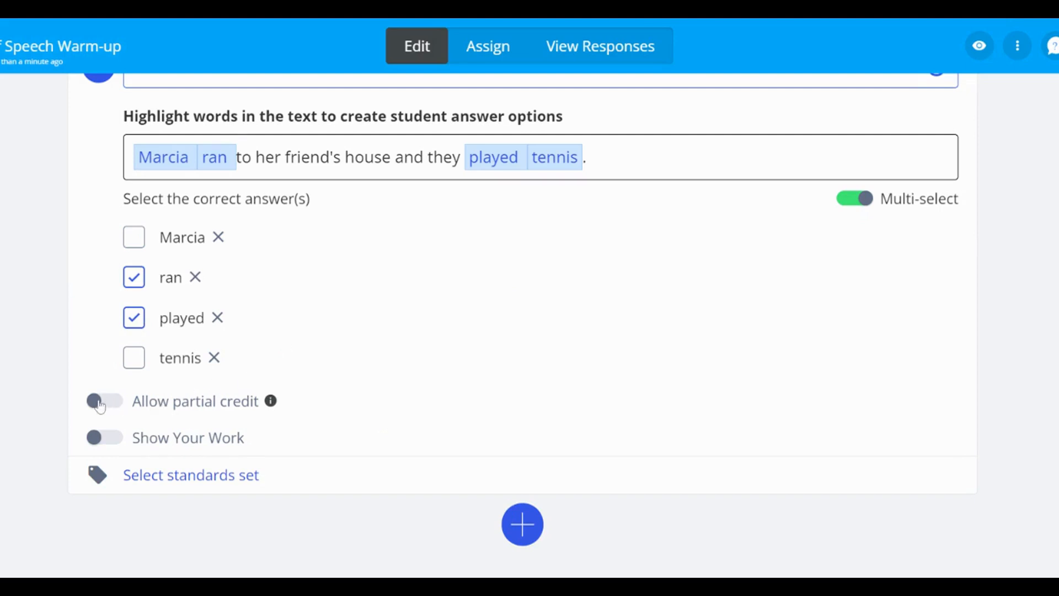
{"action": "left_click", "coordinate": [104, 400]}
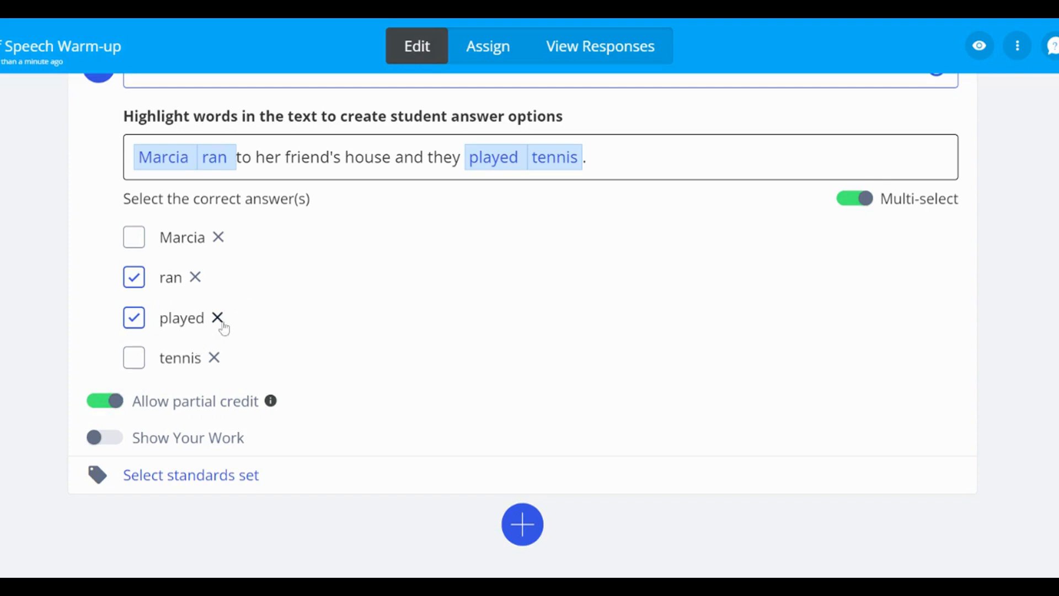
{"action": "mouse_move", "coordinate": [262, 280]}
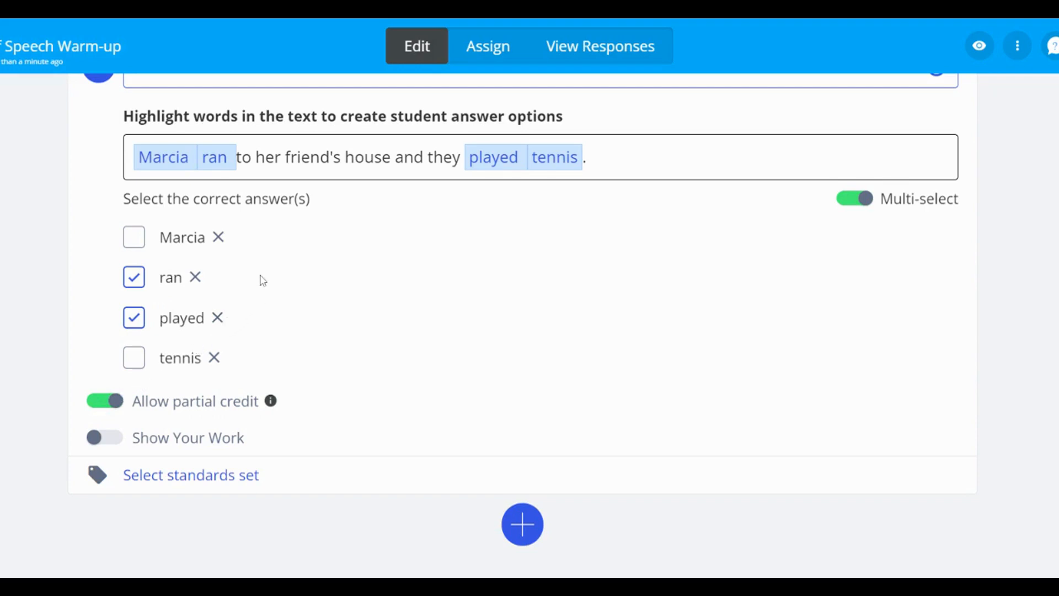
{"action": "mouse_move", "coordinate": [217, 235]}
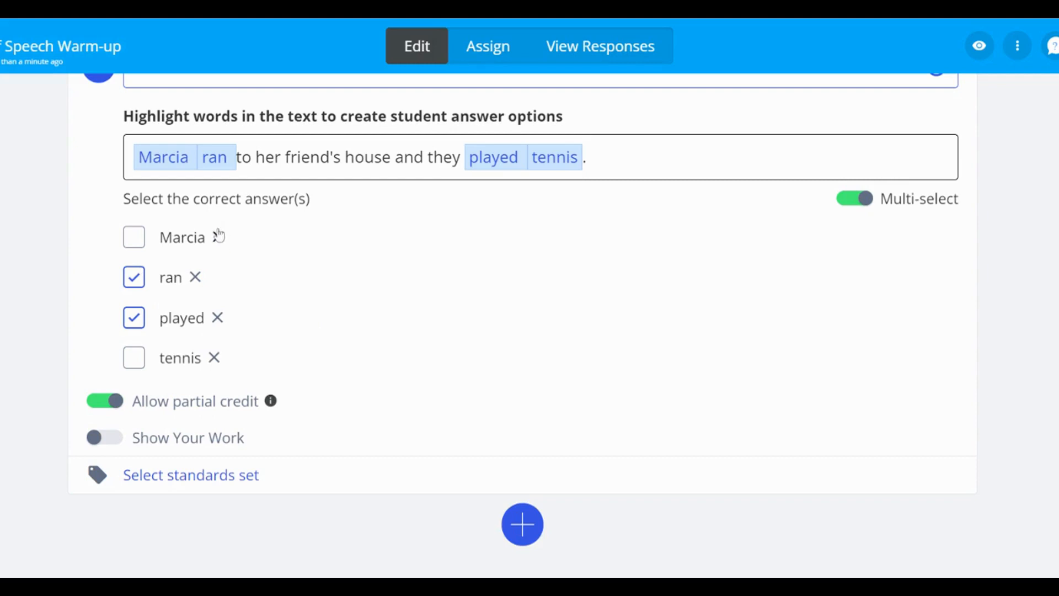
- Remove Marcia and tennis as answer options, then start the live guest session
{"action": "left_click", "coordinate": [216, 237]}
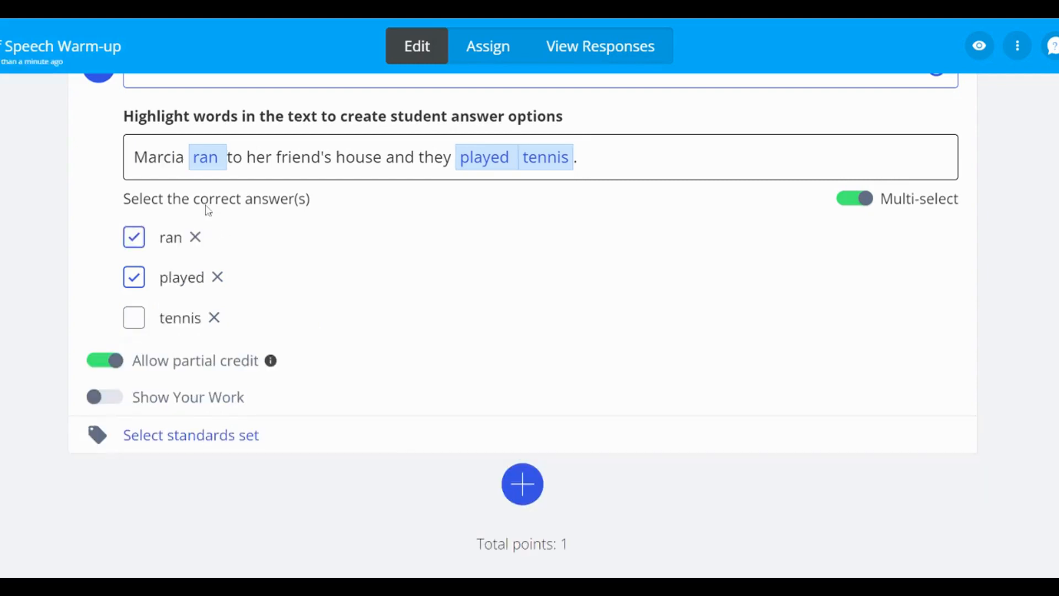
{"action": "mouse_move", "coordinate": [499, 196]}
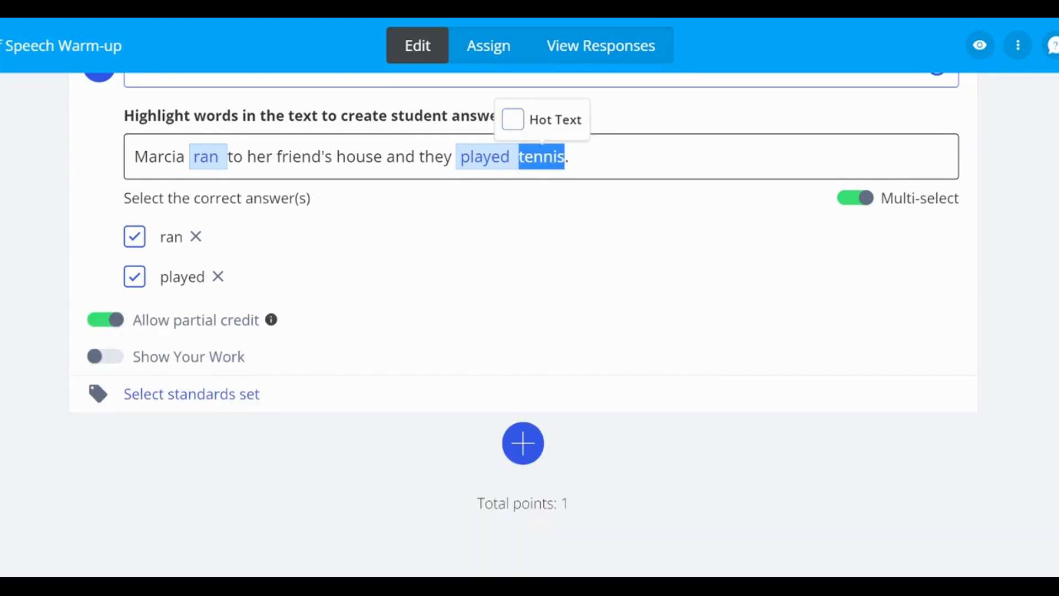
{"action": "left_click", "coordinate": [540, 156]}
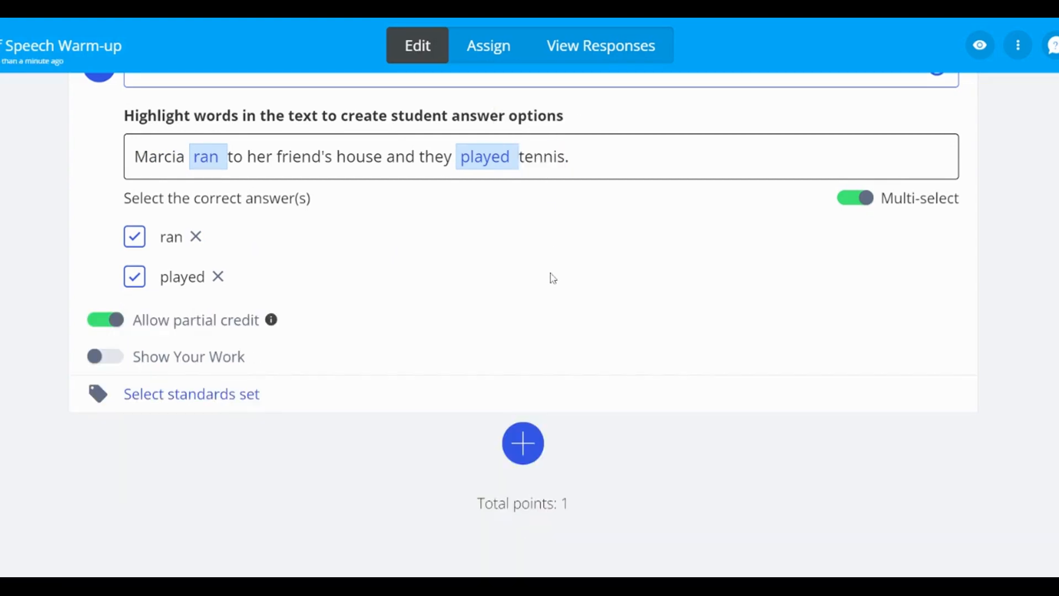
{"action": "left_click", "coordinate": [979, 45]}
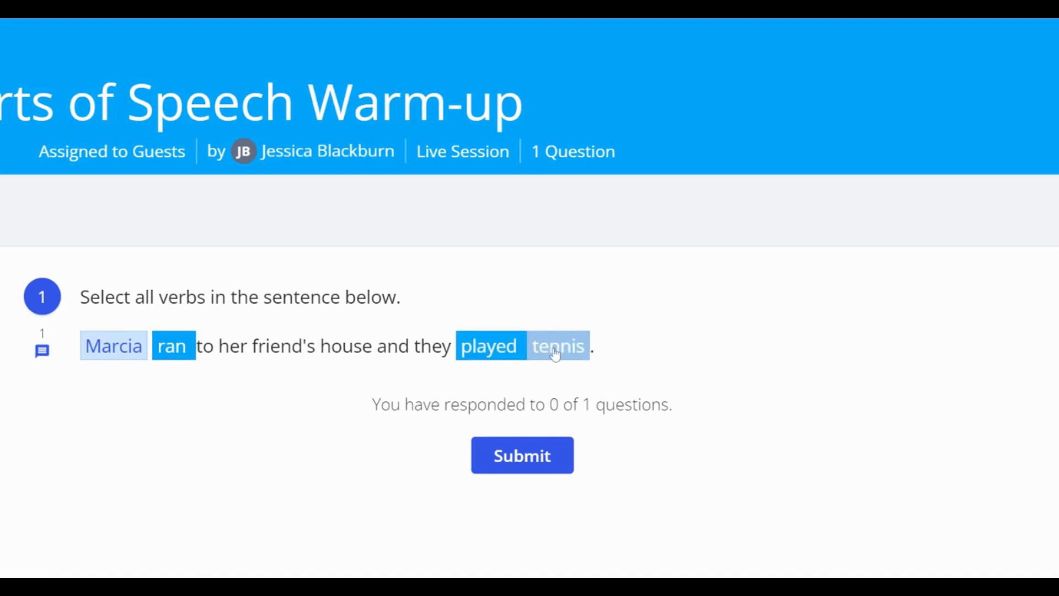
- Select tennis in the sentence as a student would
{"action": "left_click", "coordinate": [557, 345]}
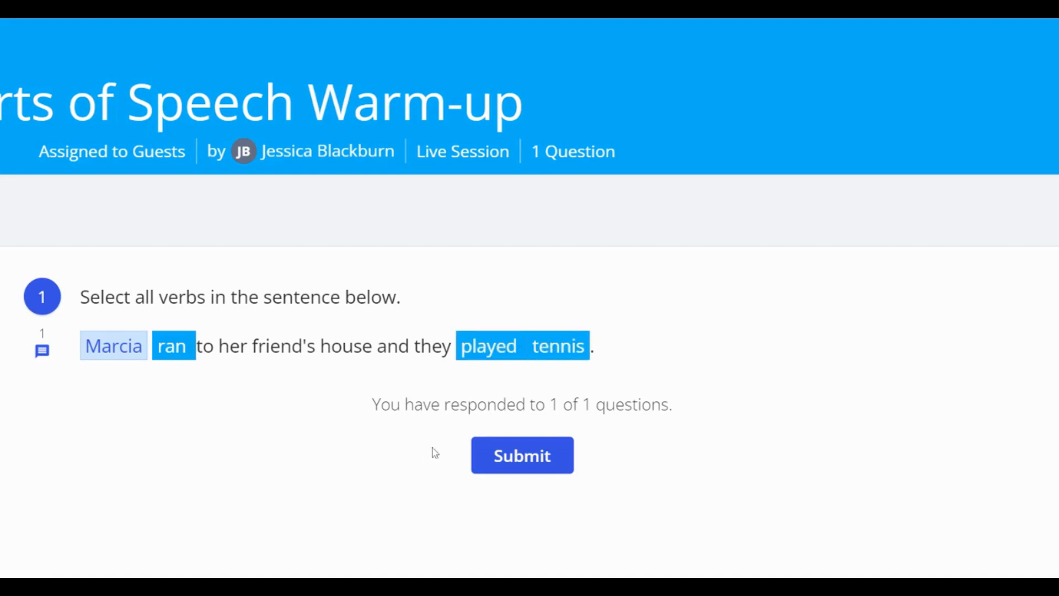